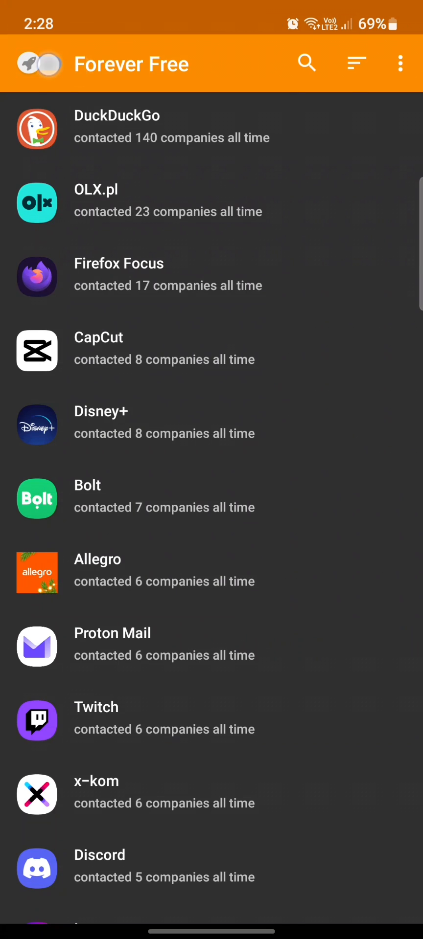
# Scroll the company-sorted app list down to apps contacting a single company, reaching Gboard.
pyautogui.click(39, 63)
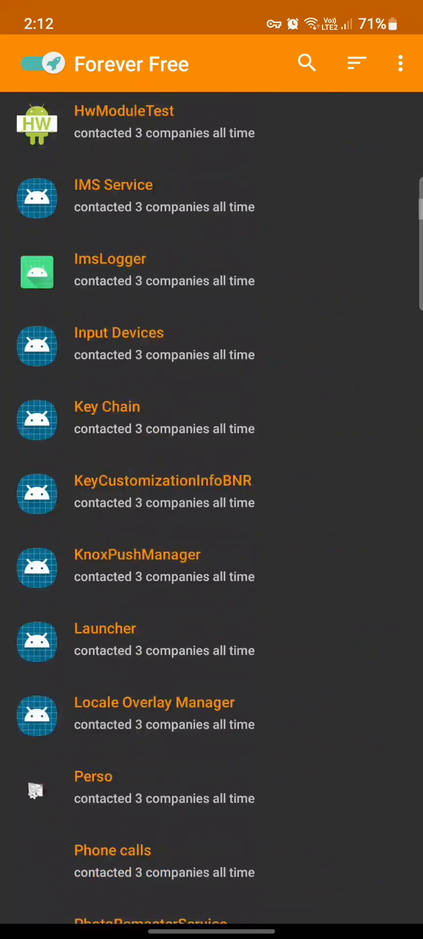
pyautogui.scroll(-3)
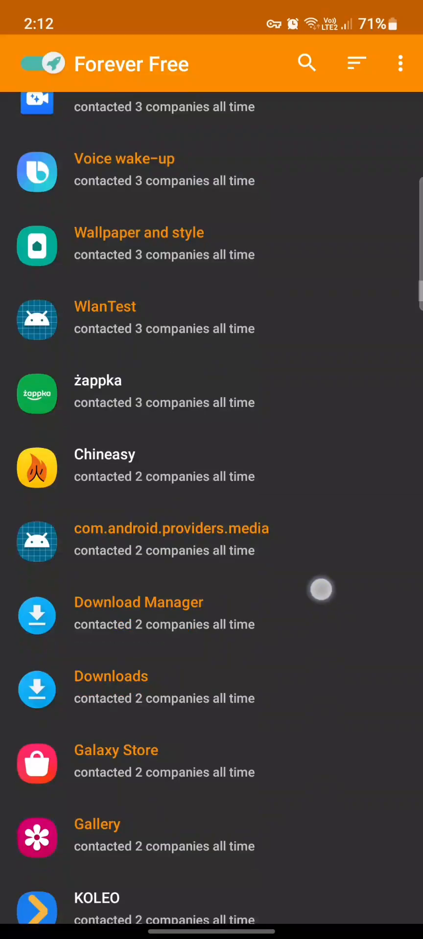
pyautogui.scroll(-3)
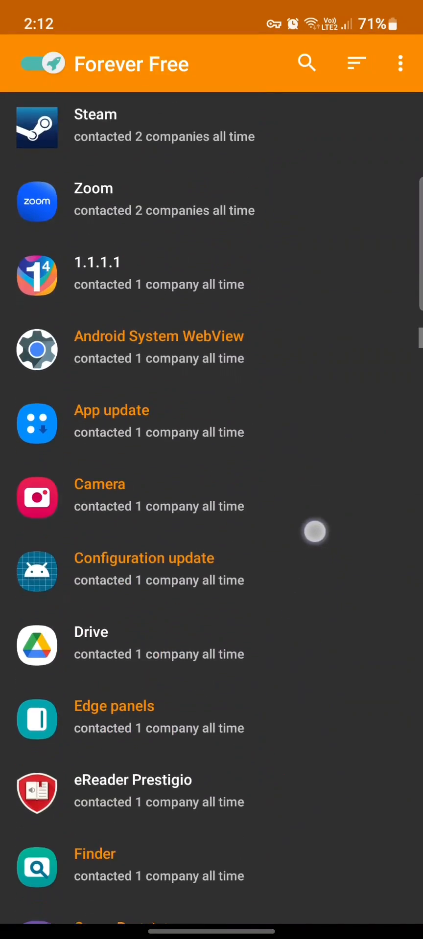
pyautogui.scroll(-3)
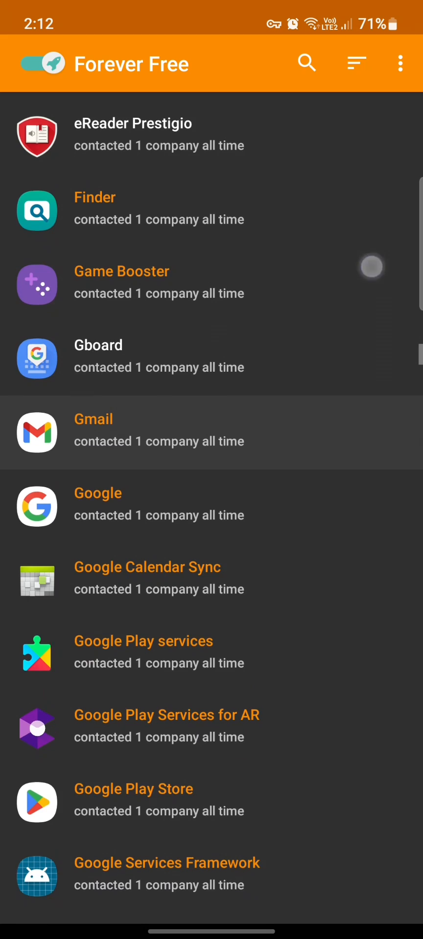
# Open Gboard's Manage App page and scroll to blocked Google Analytics and allowed Essential domains.
pyautogui.click(98, 345)
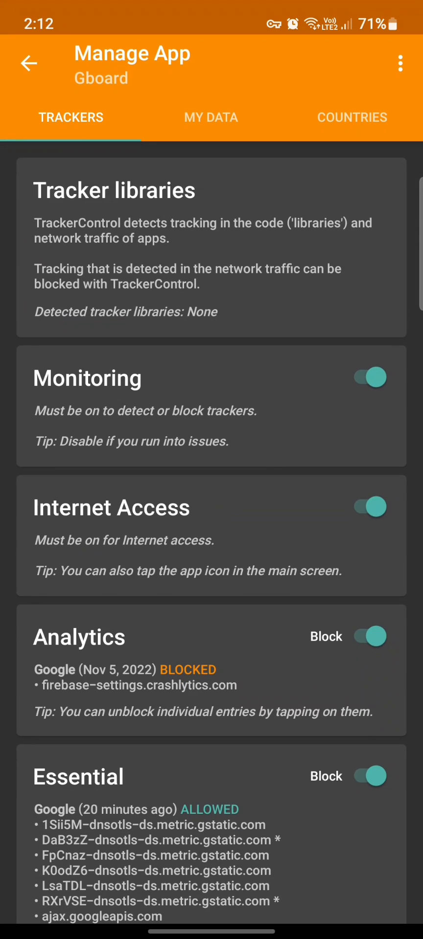
pyautogui.scroll(-3)
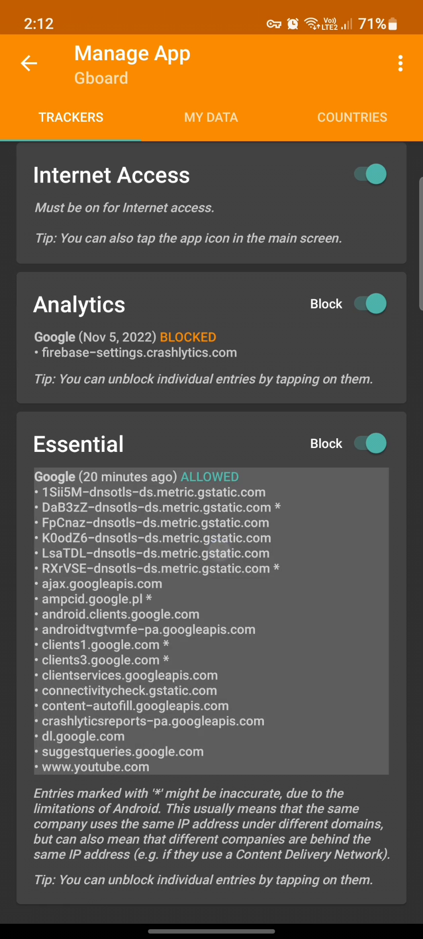
pyautogui.click(236, 571)
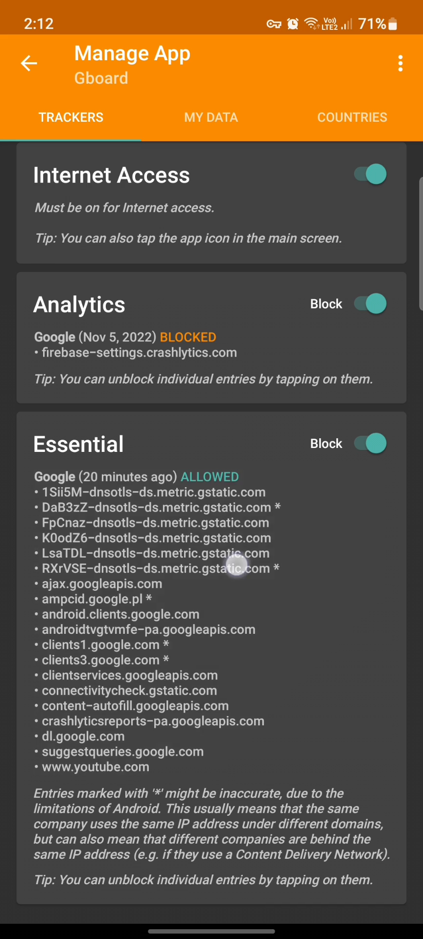
pyautogui.click(375, 444)
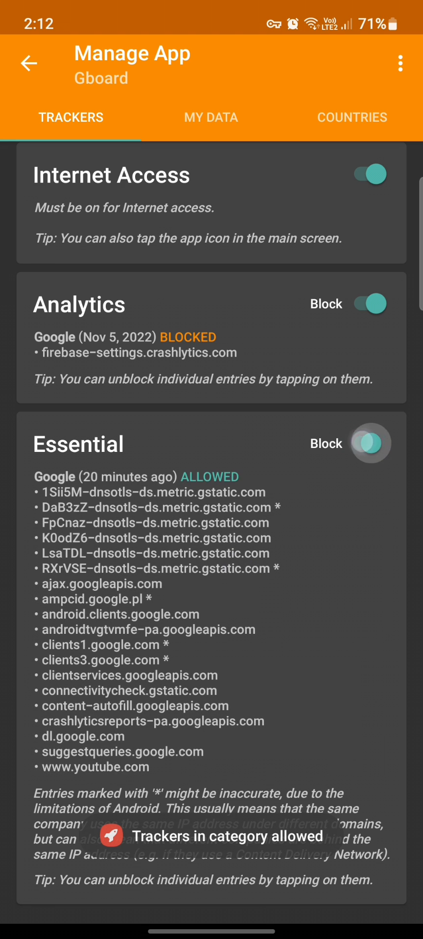
pyautogui.click(368, 443)
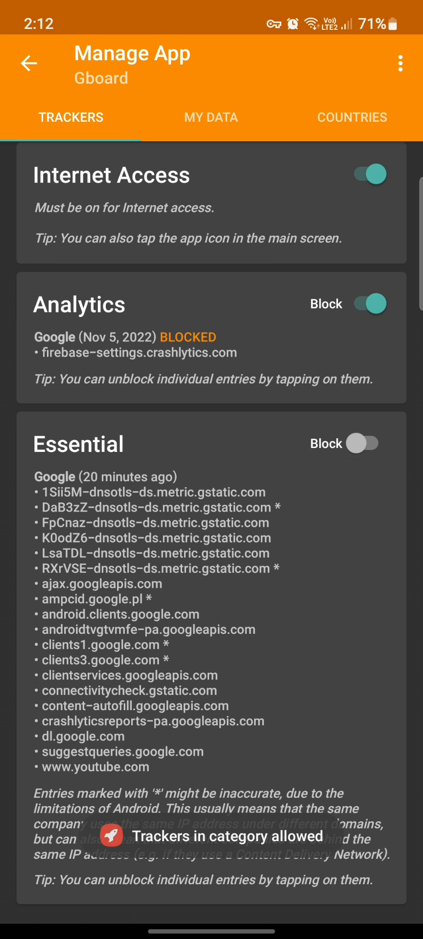
pyautogui.click(364, 444)
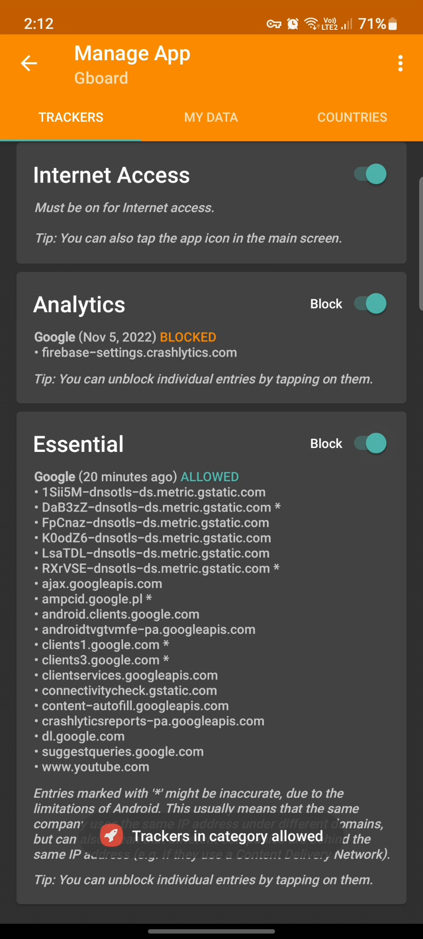